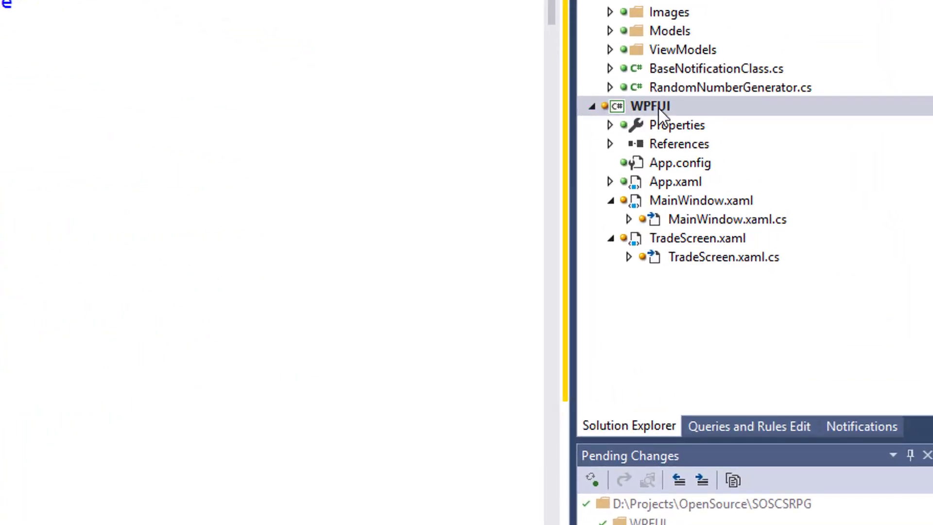
Step: Bring up the context menu for the WPFUI project in Solution Explorer
right_click(650, 105)
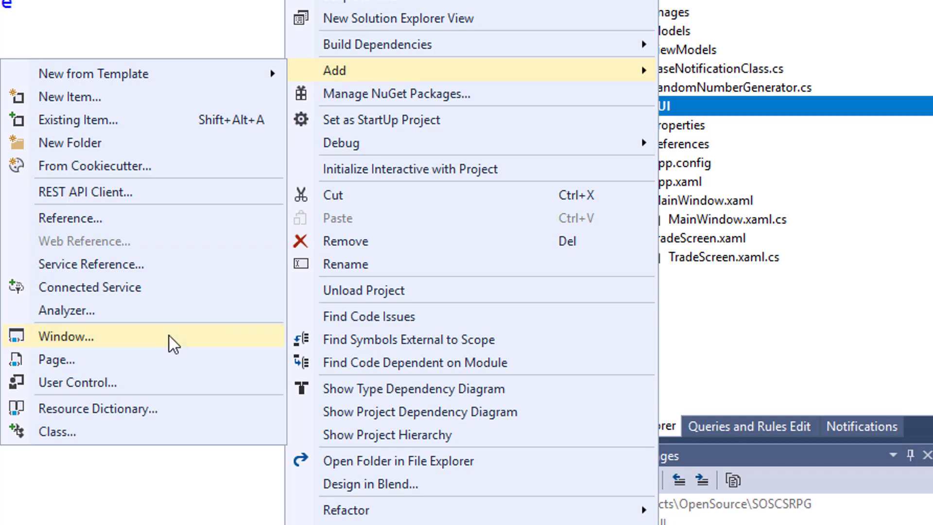
Step: Add a new WPF window to WPFUI and scroll to the player inventory DataGrid markup
click(67, 336)
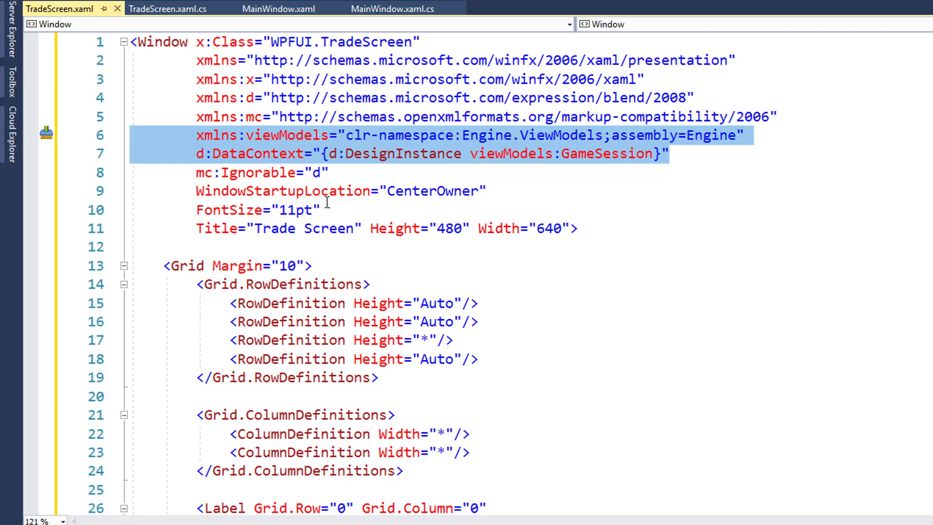
scroll(down, 3)
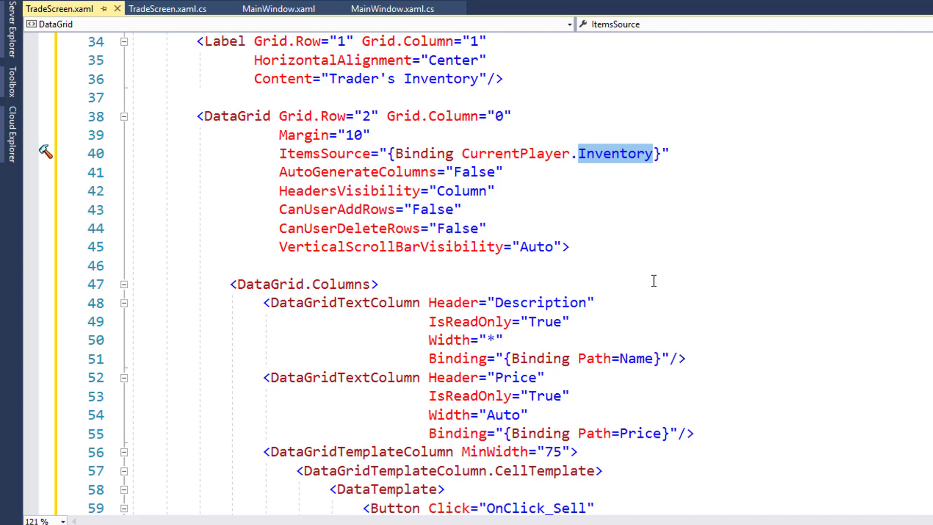
scroll(down, 3)
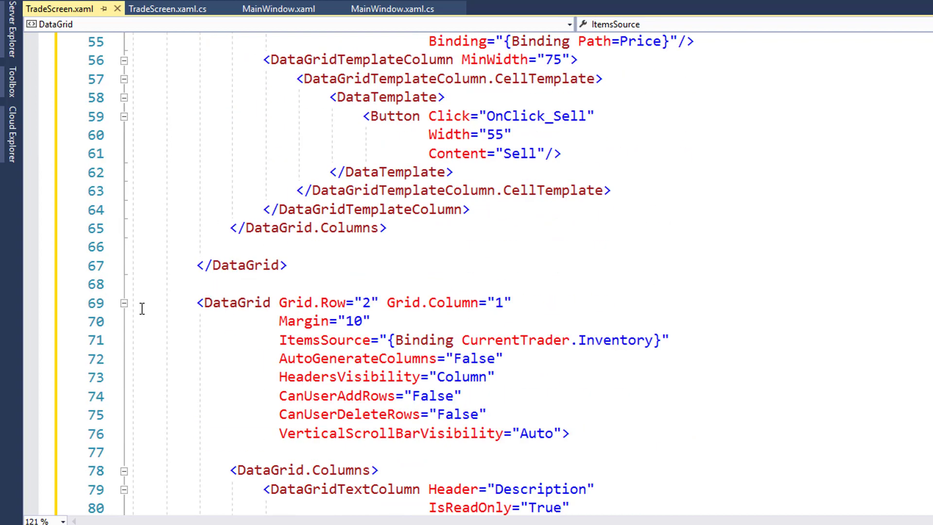
double_click(515, 339)
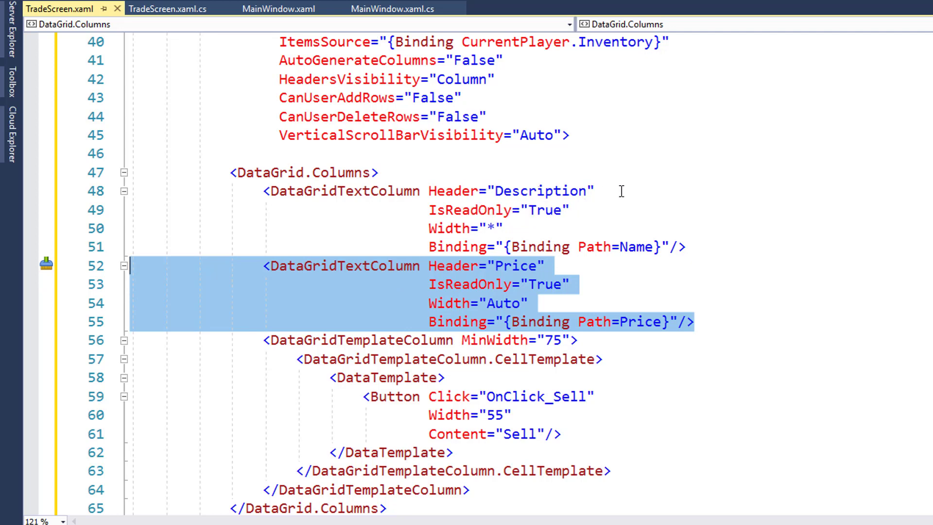
Step: Review the Close button markup, then move to TradeScreen.xaml.cs with the Session property and OnClick_Sell
click(503, 228)
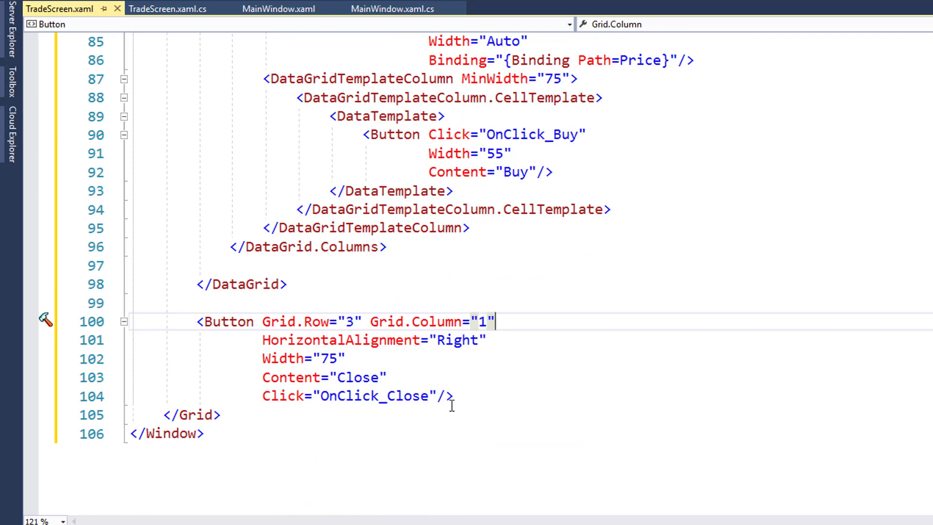
click(168, 9)
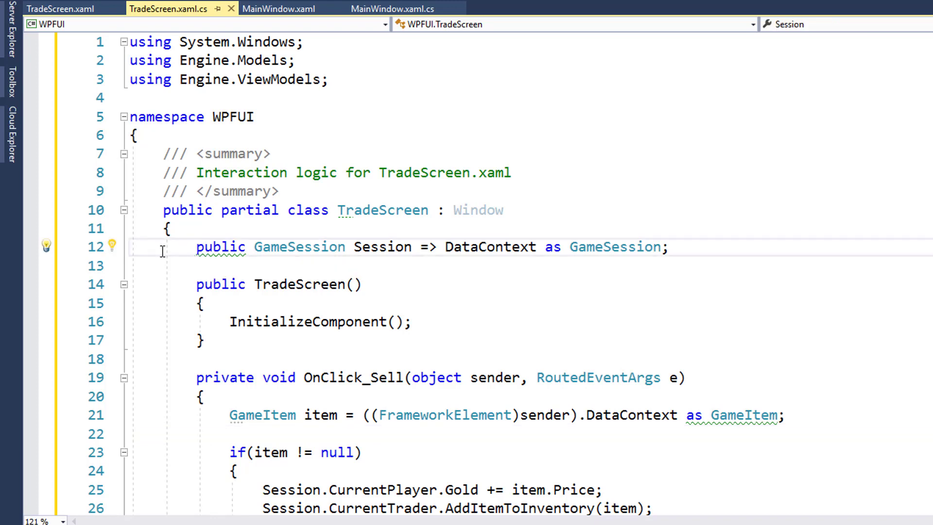
double_click(382, 246)
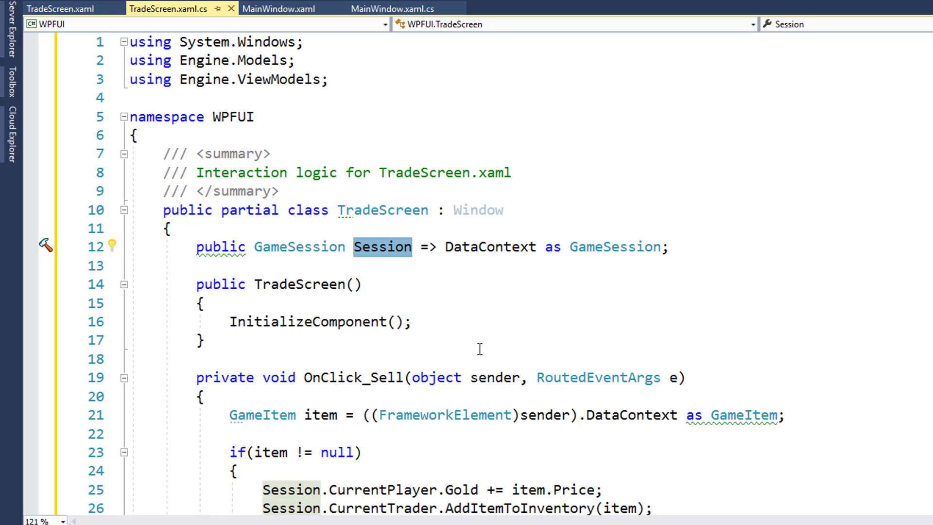
double_click(353, 209)
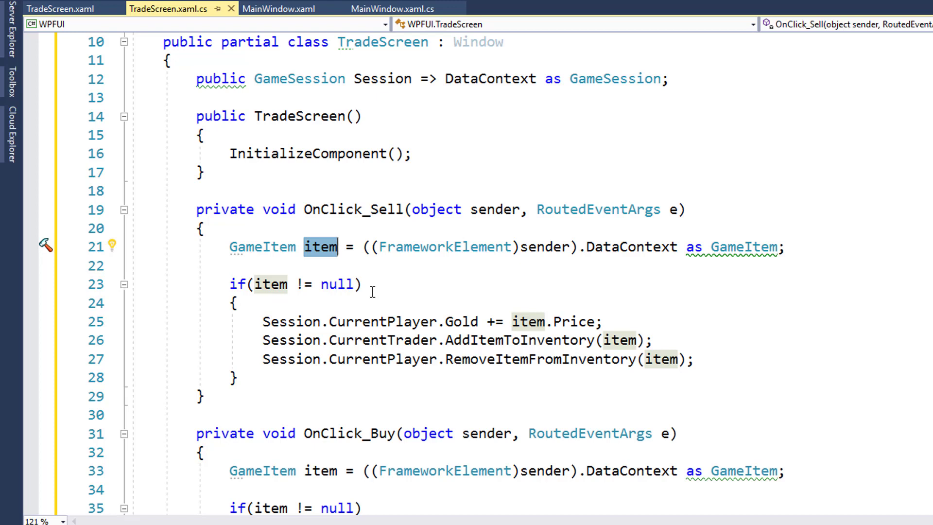
mouse_move(669, 365)
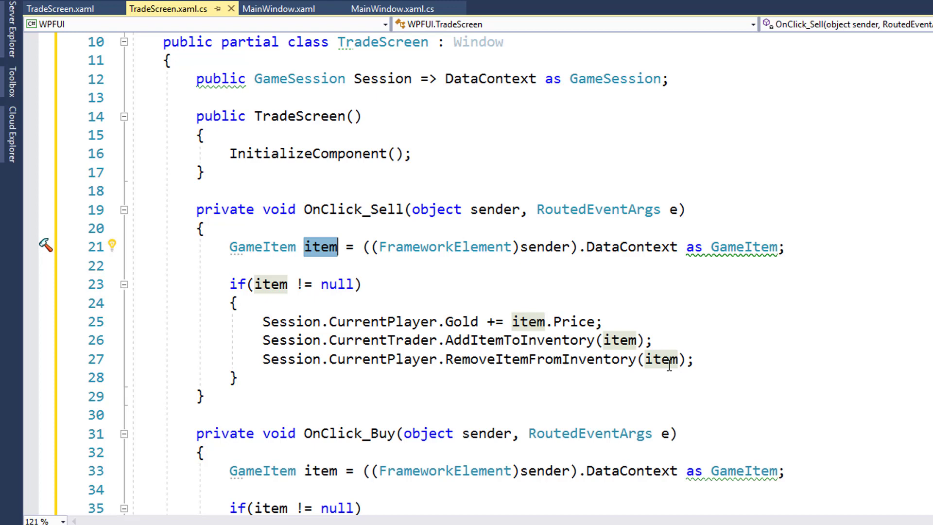
mouse_move(389, 371)
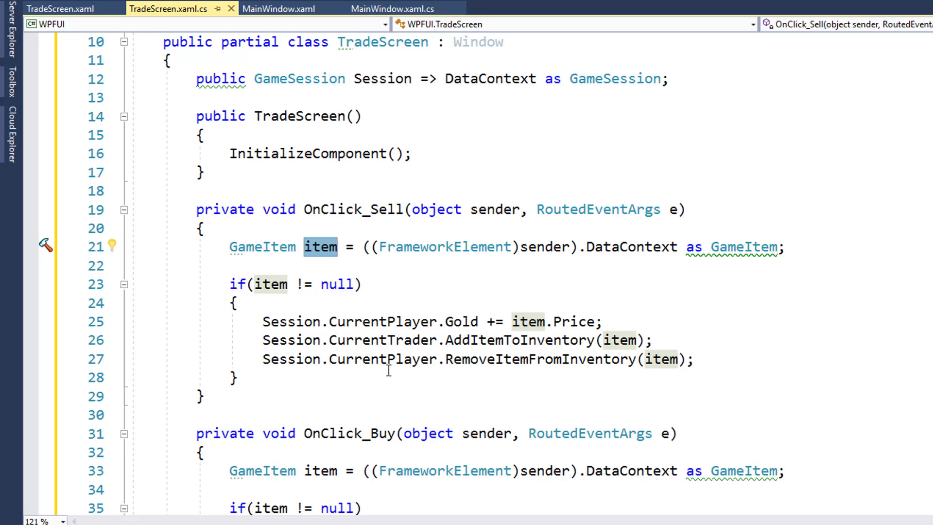
mouse_move(496, 323)
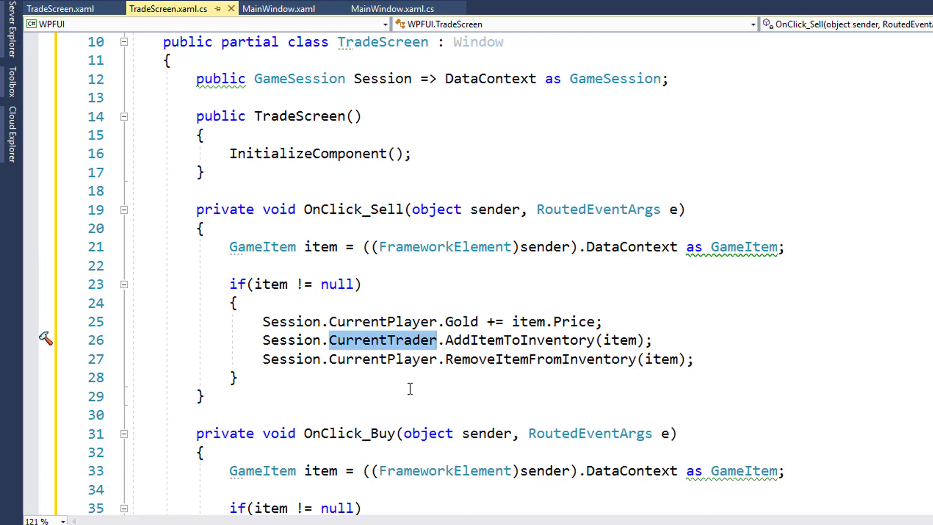
double_click(539, 359)
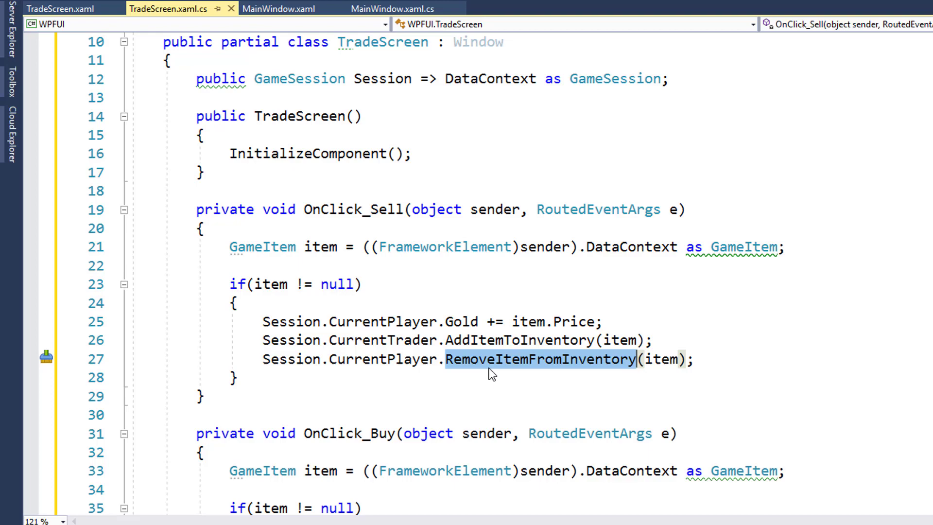
double_click(382, 358)
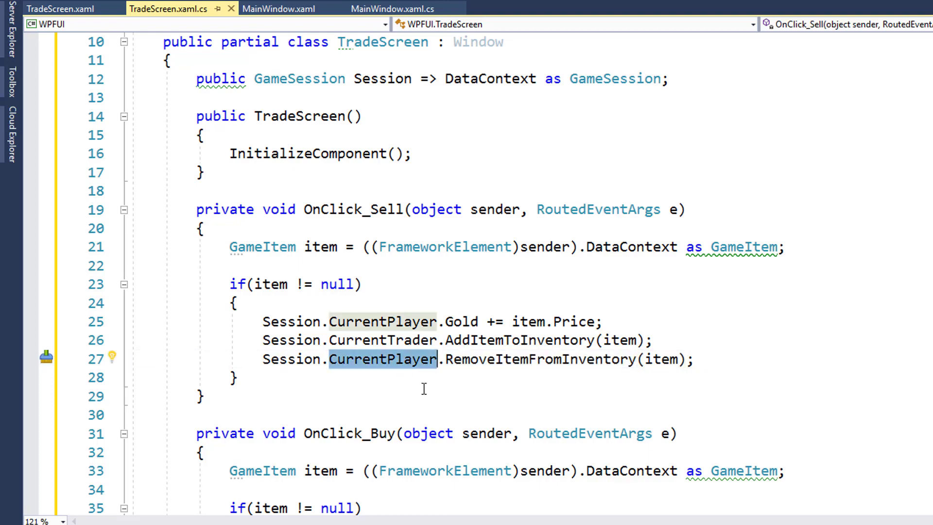
scroll(down, 3)
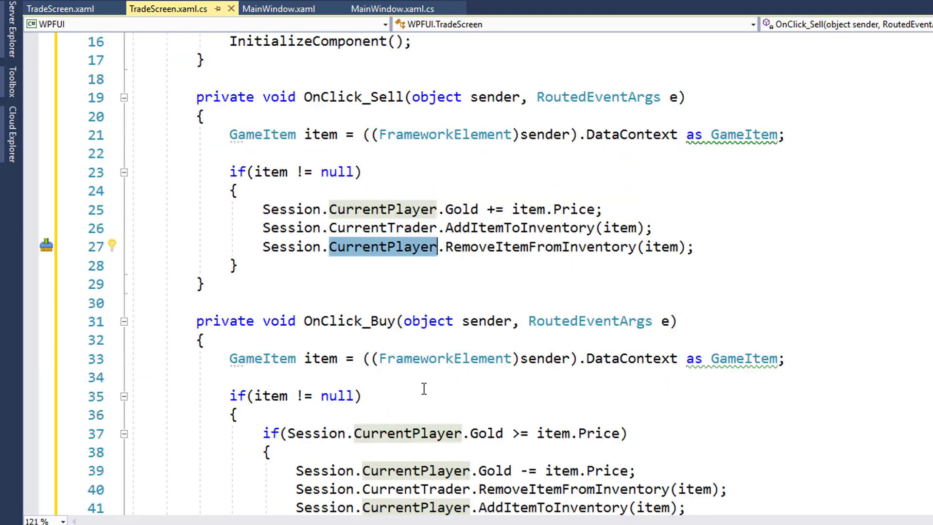
scroll(down, 3)
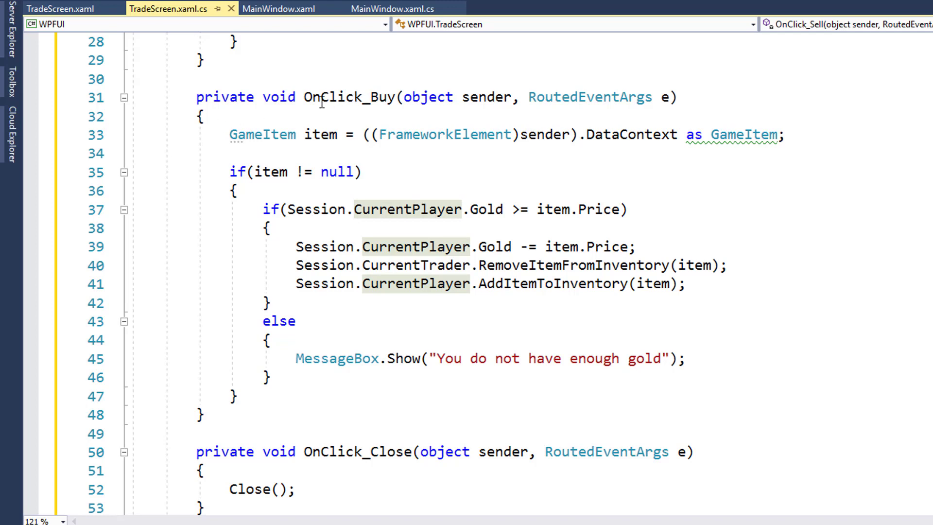
mouse_move(445, 198)
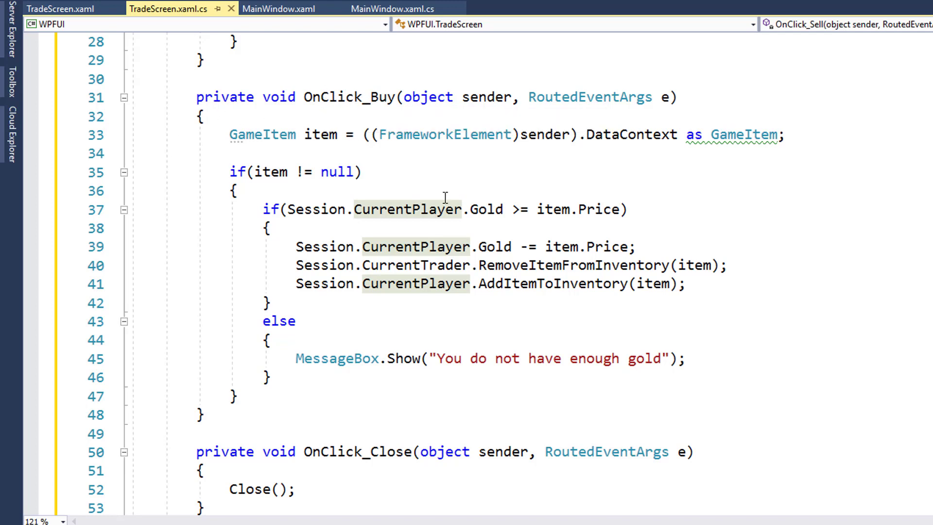
double_click(754, 135)
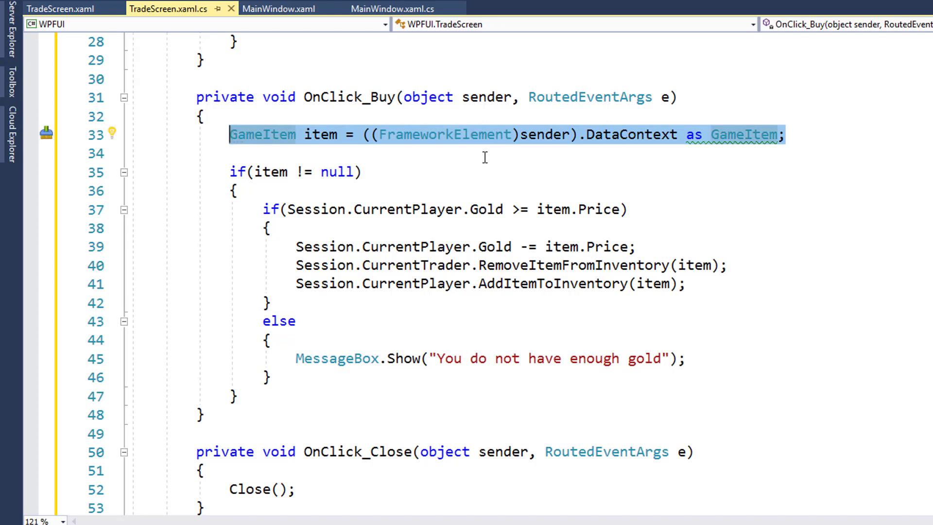
mouse_move(499, 174)
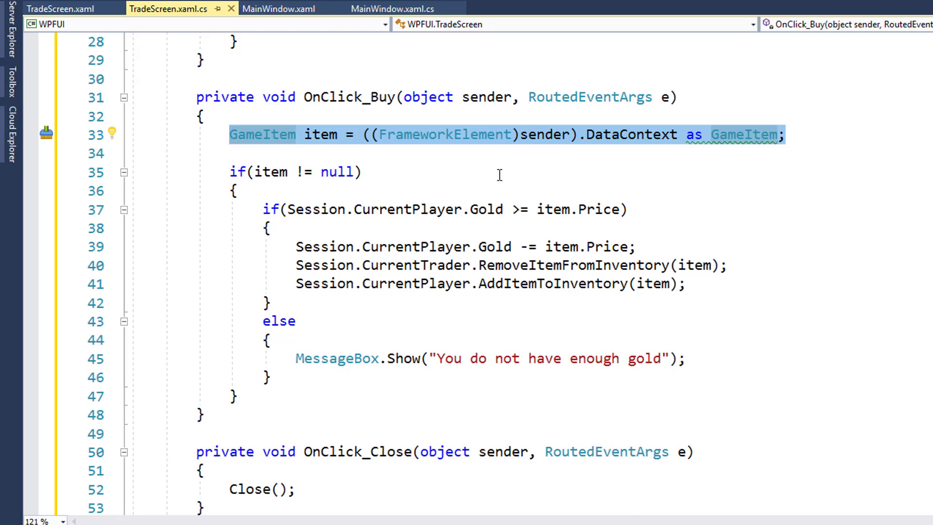
mouse_move(371, 215)
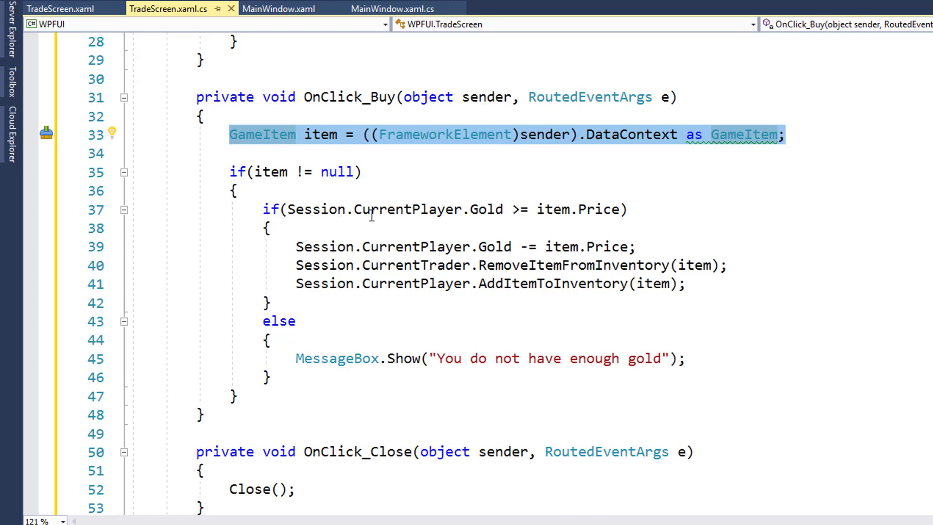
mouse_move(593, 221)
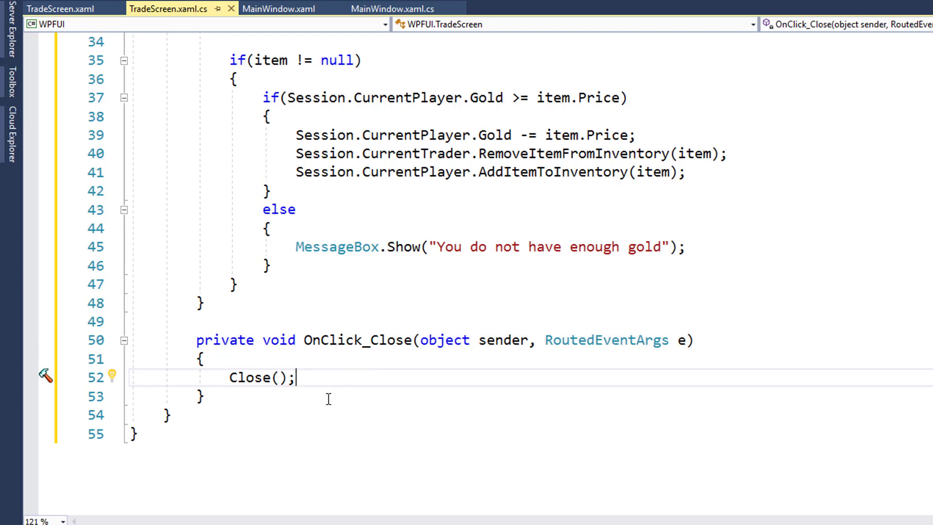
double_click(493, 135)
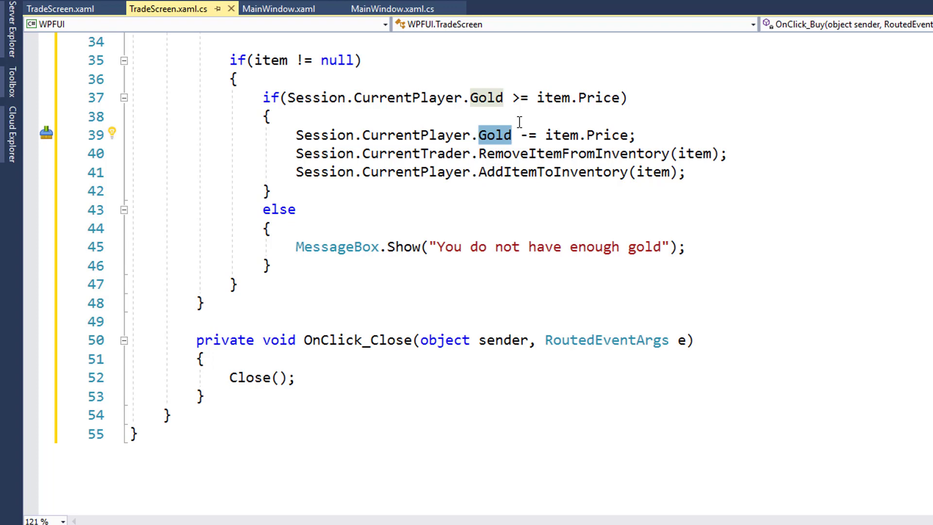
click(280, 8)
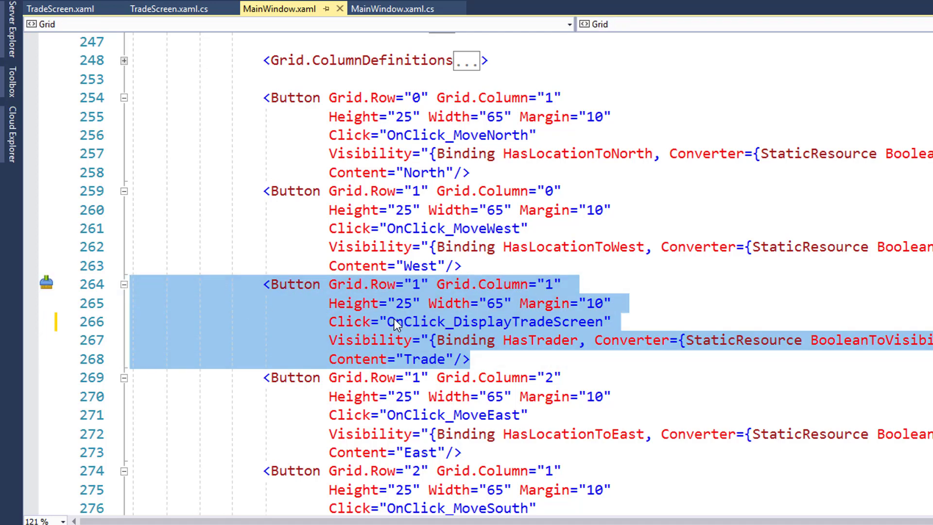
Step: Select the OnClick_DisplayTradeScreen handler name in the Trade button's Click attribute
click(329, 321)
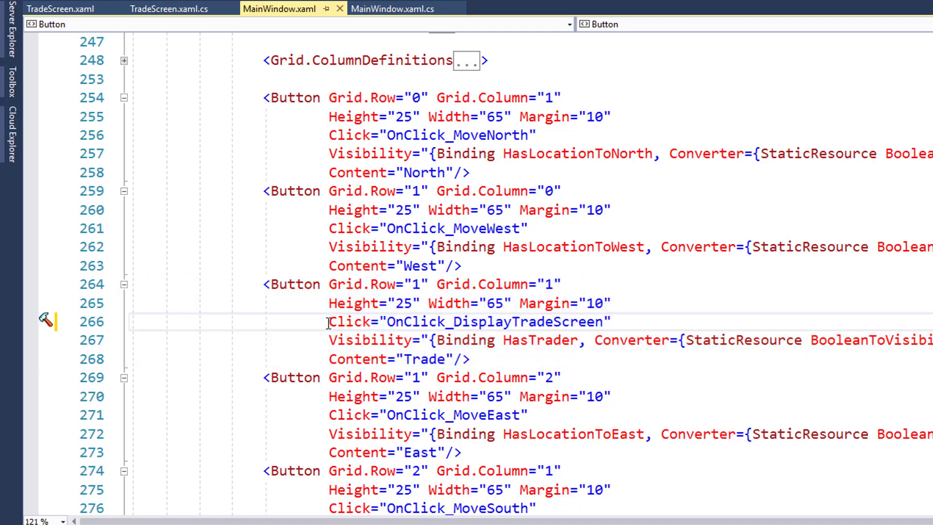
double_click(496, 321)
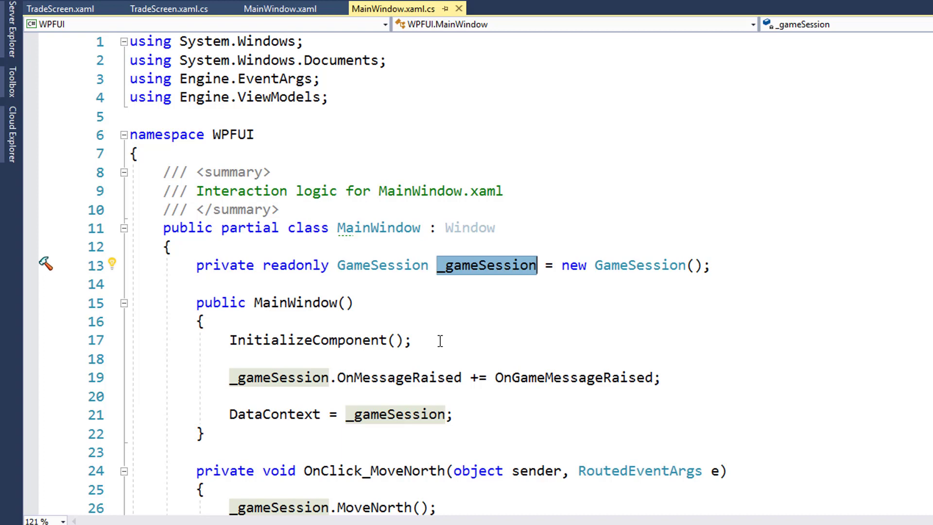
scroll(down, 3)
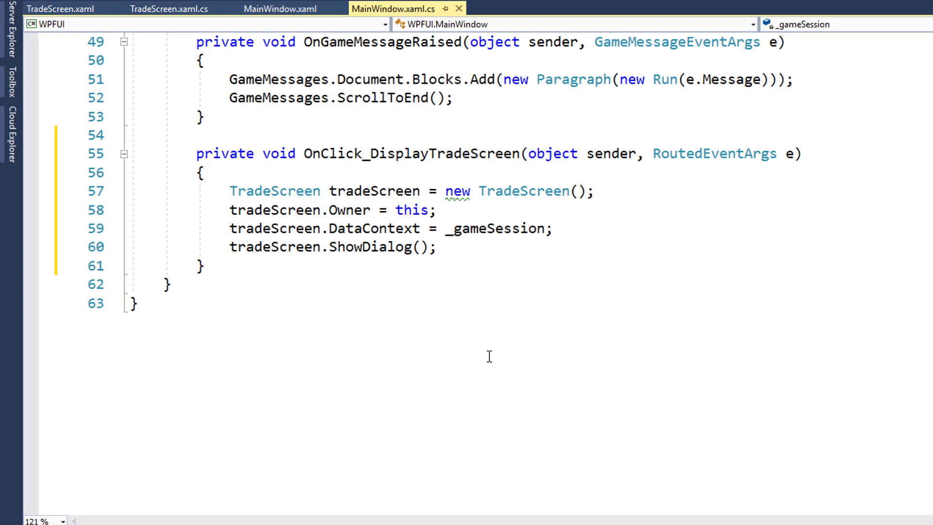
double_click(497, 229)
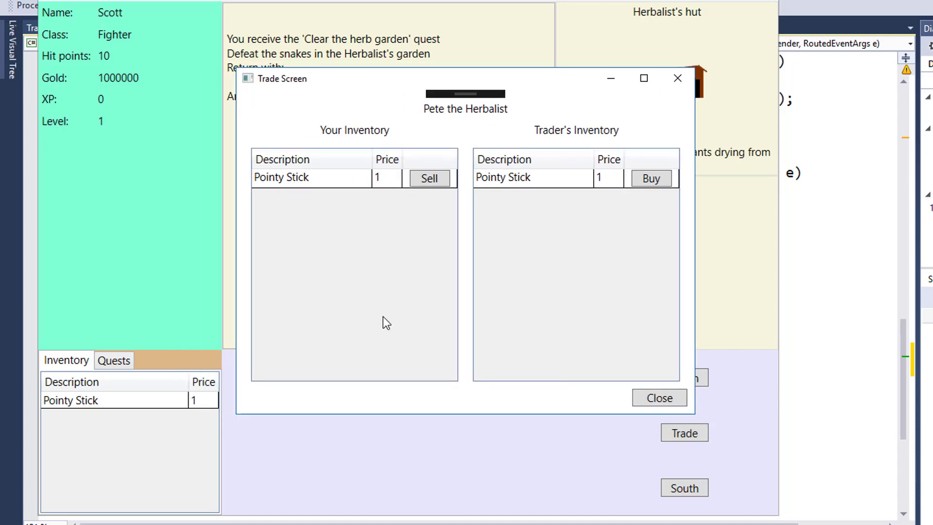
Step: Buy the trader's Pointy Stick, then sell one back so gold returns to 1000000
click(650, 178)
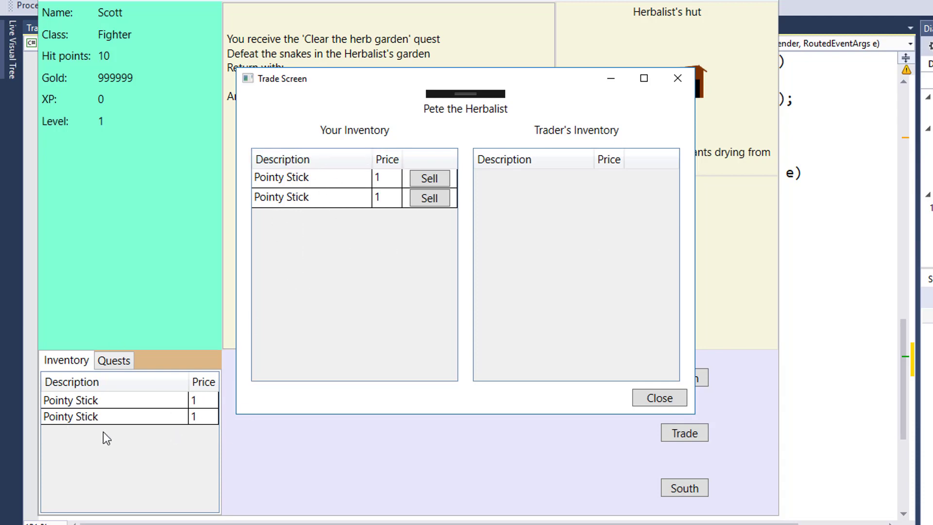
click(429, 197)
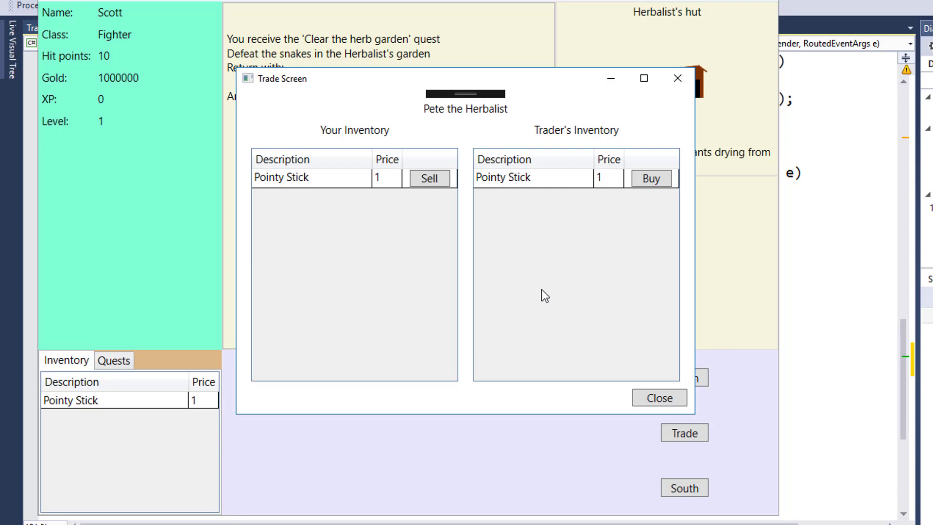